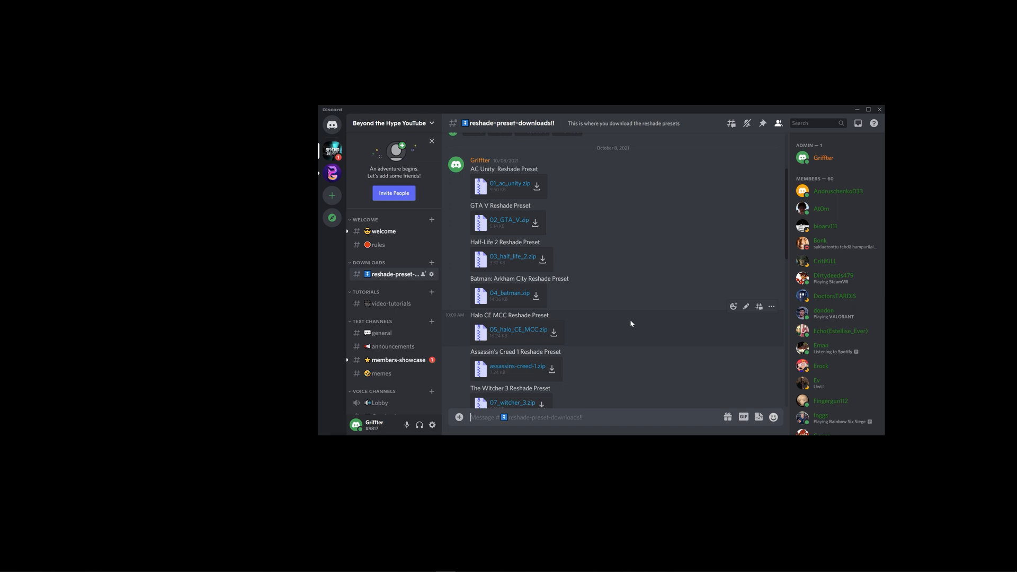
# Step: Open 07_witcher_3.zip in Downloads and its inner 07 witcher 3 folder
pyautogui.scroll(-3)
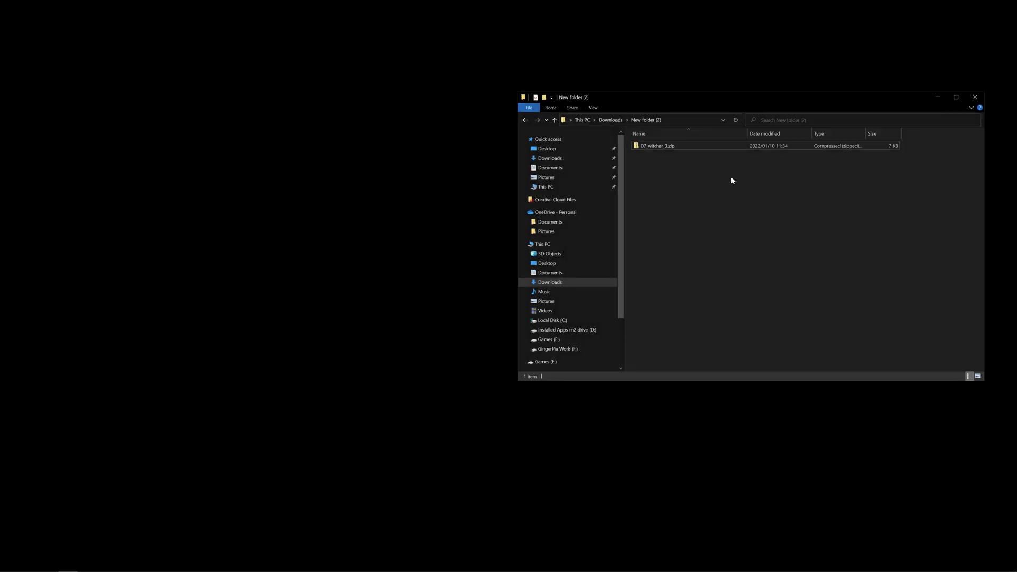
pyautogui.click(656, 145)
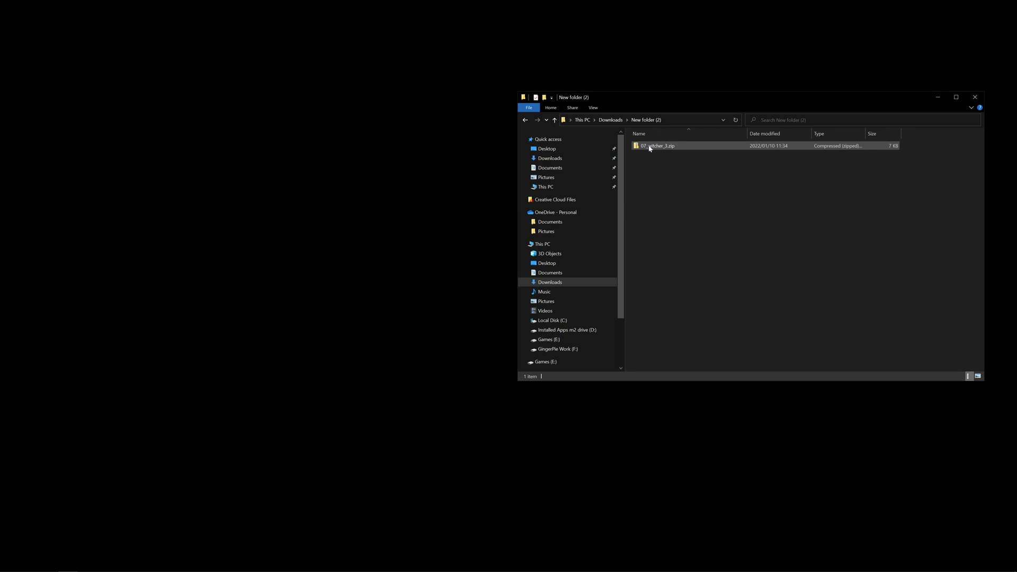
pyautogui.doubleClick(656, 145)
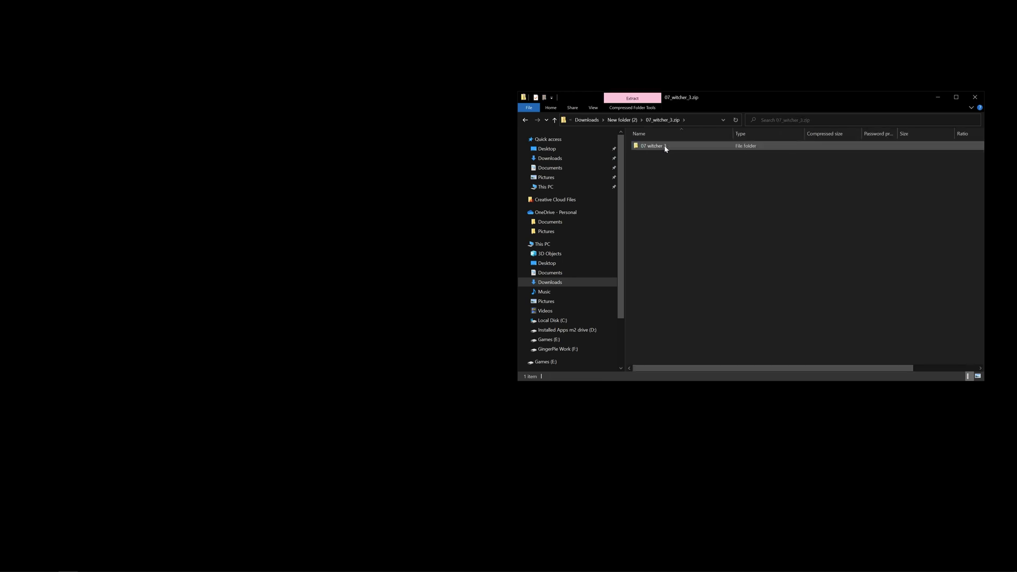
pyautogui.doubleClick(650, 145)
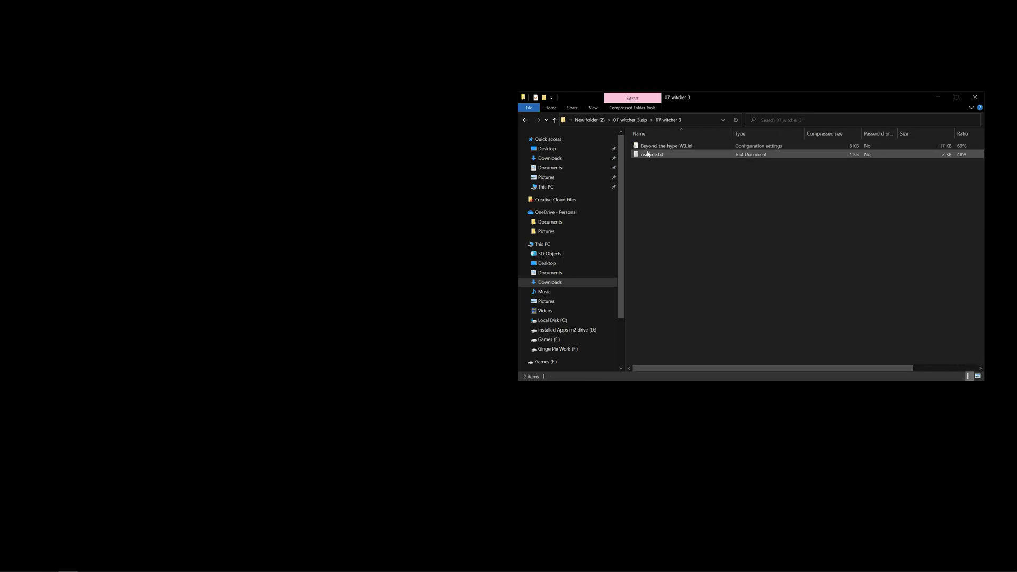
# Step: Select the readme and Beyond-the-hype-W3.ini preset files inside the folder
pyautogui.click(666, 145)
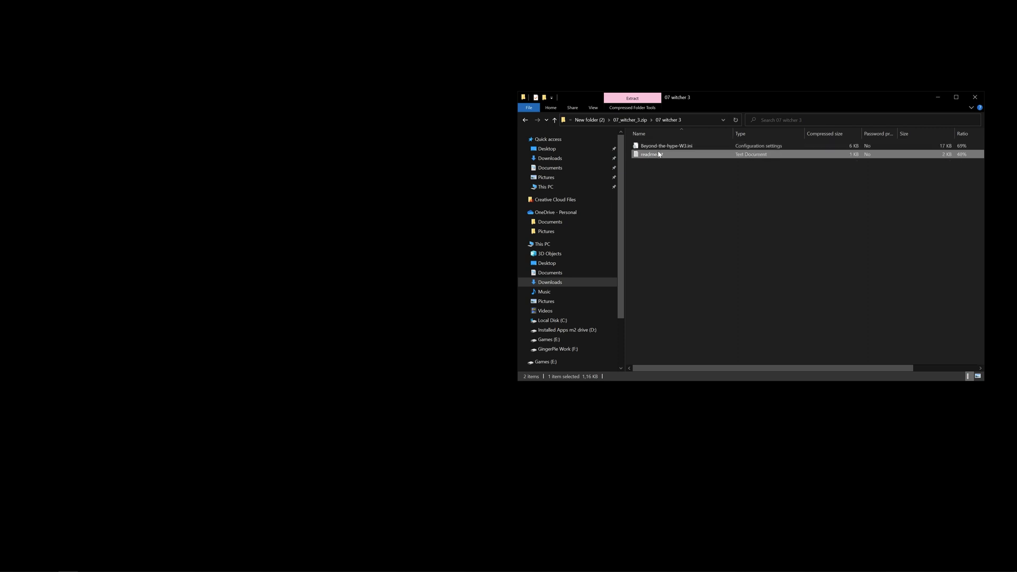
pyautogui.click(666, 145)
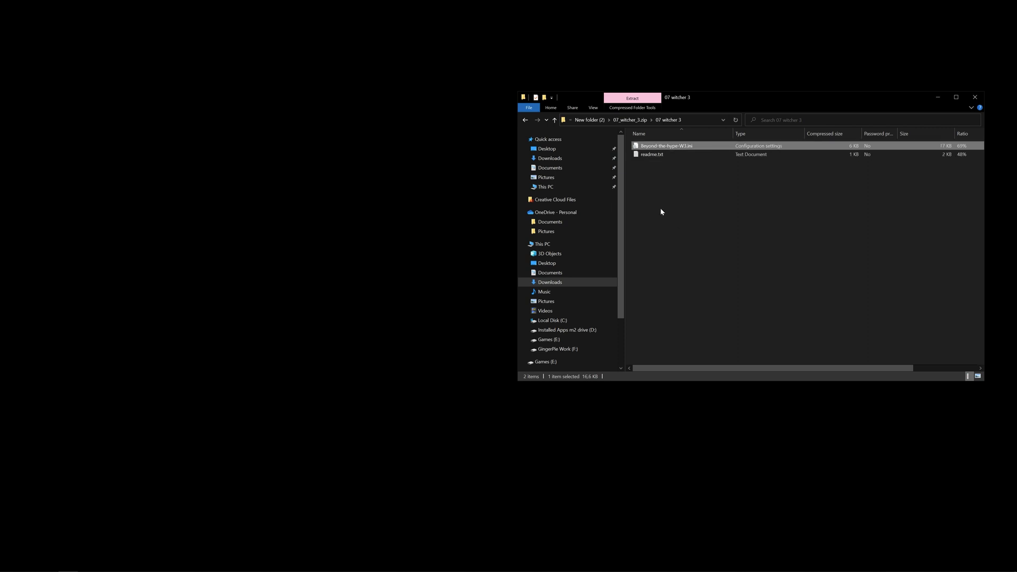
pyautogui.click(681, 170)
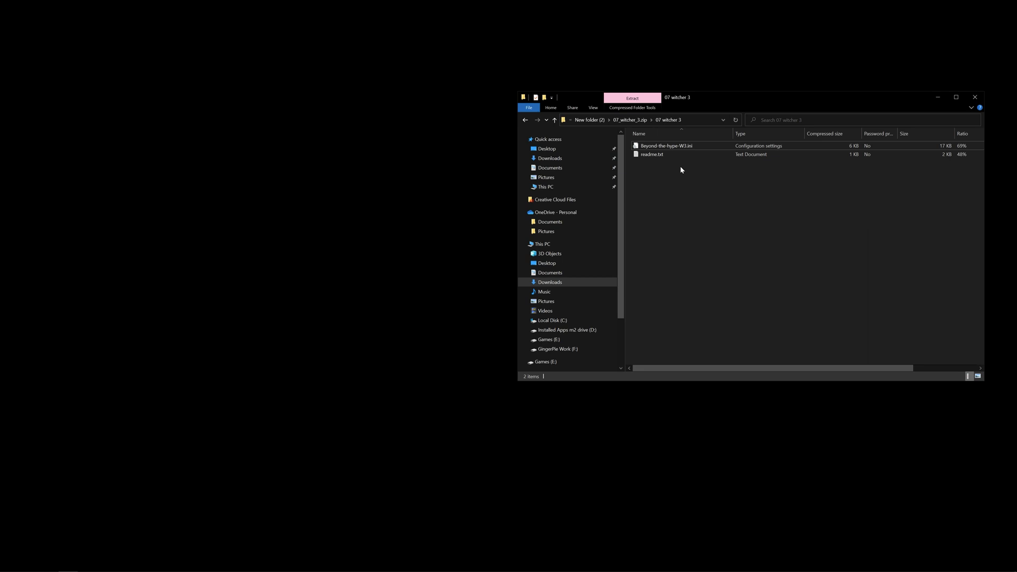
pyautogui.click(666, 145)
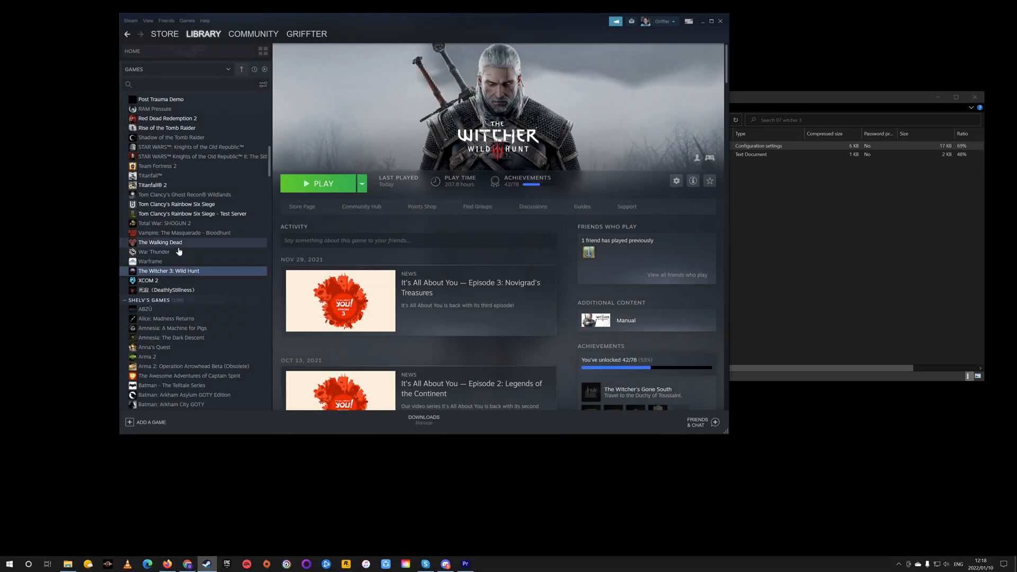
# Step: Right-click The Witcher 3: Wild Hunt in the Steam library to show its options
pyautogui.rightClick(169, 270)
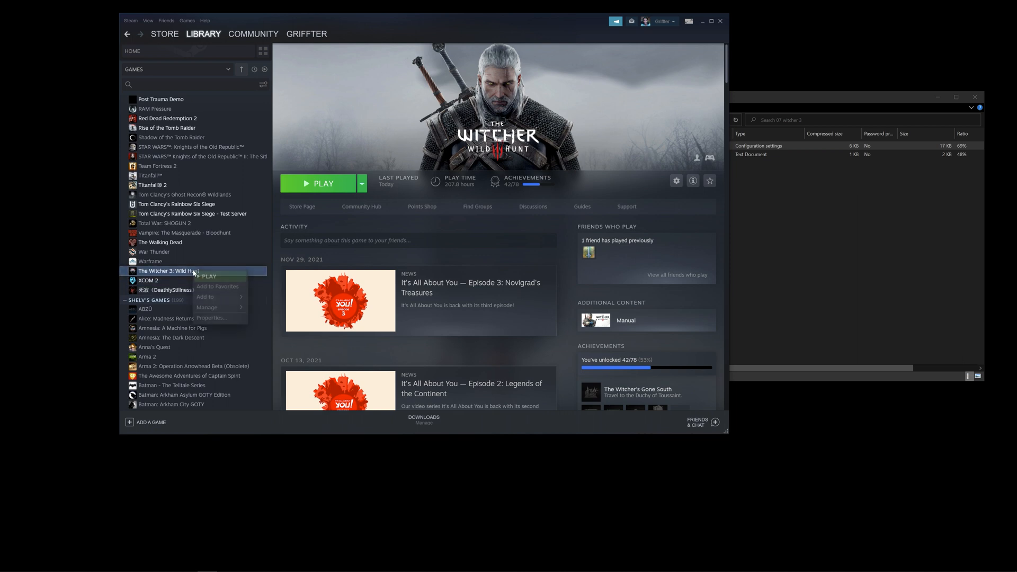
pyautogui.moveTo(208, 306)
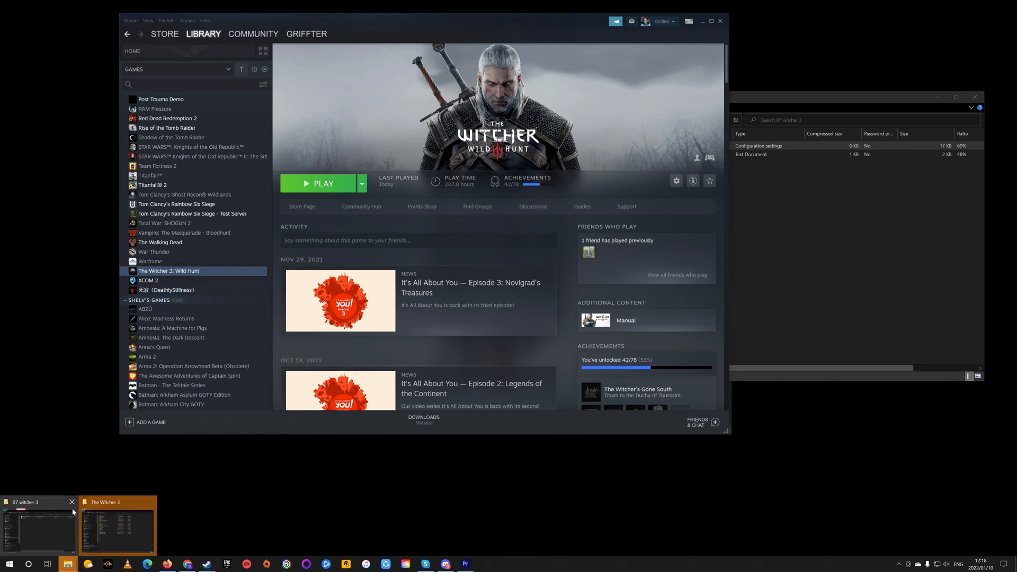
# Step: In the Witcher 3 game folder window, open bin and locate witcher3.exe in x64
pyautogui.click(117, 525)
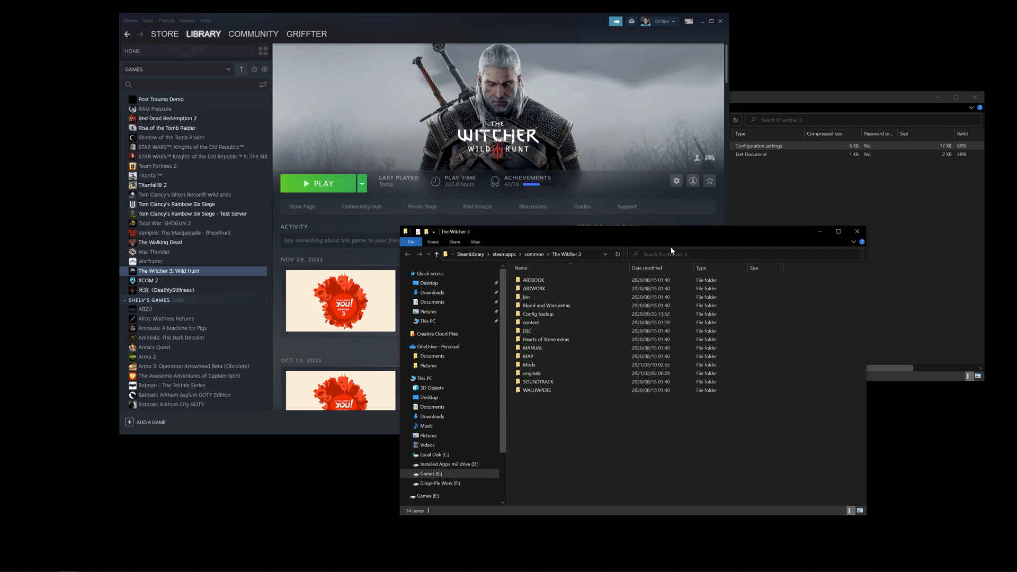
pyautogui.click(527, 296)
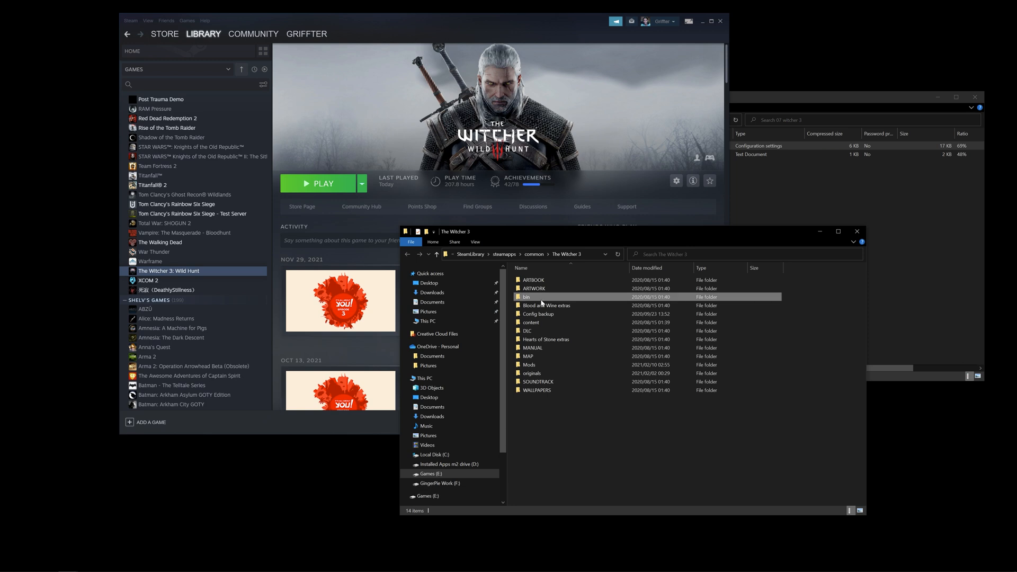
pyautogui.doubleClick(527, 297)
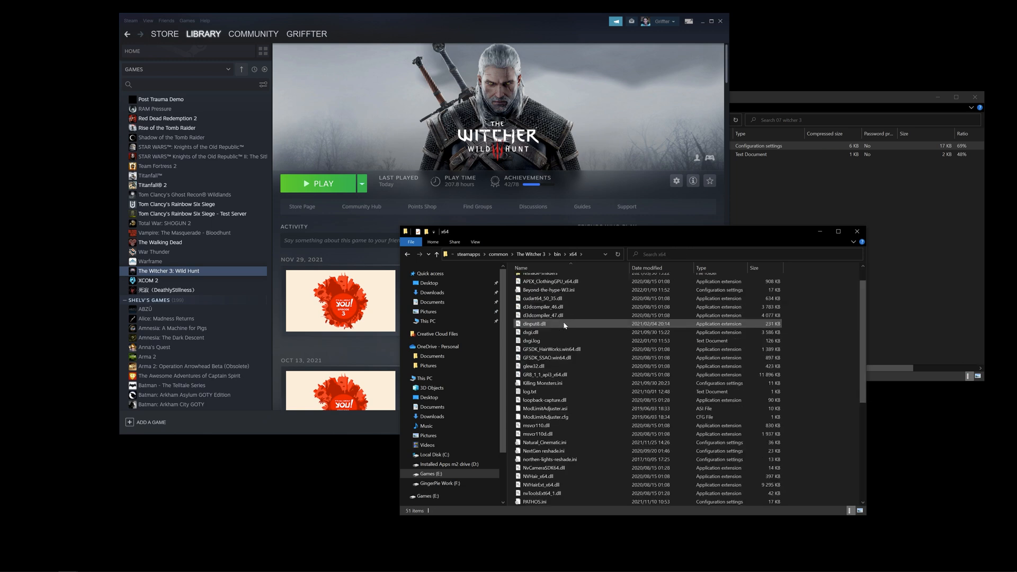
pyautogui.scroll(-3)
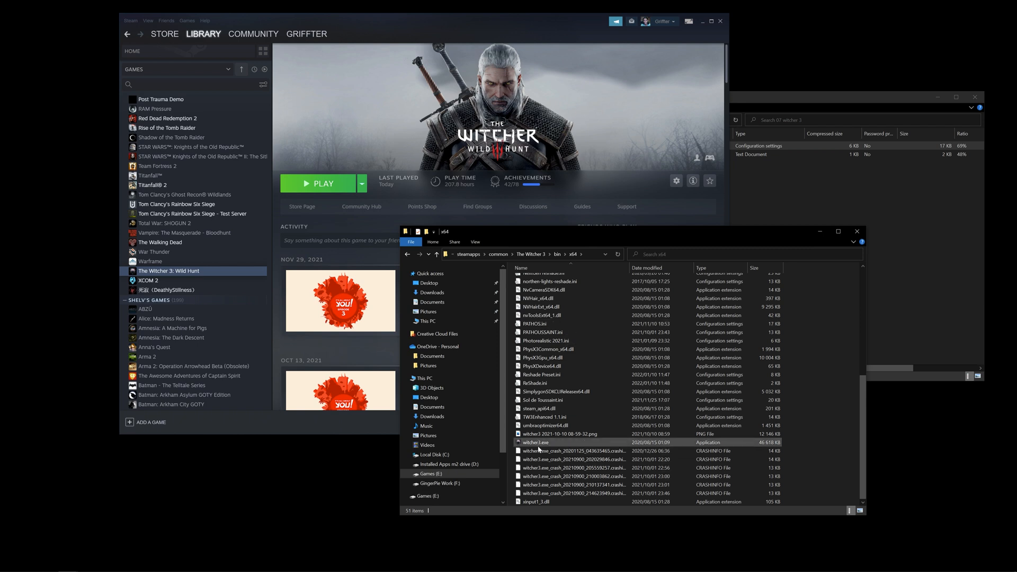
pyautogui.click(535, 442)
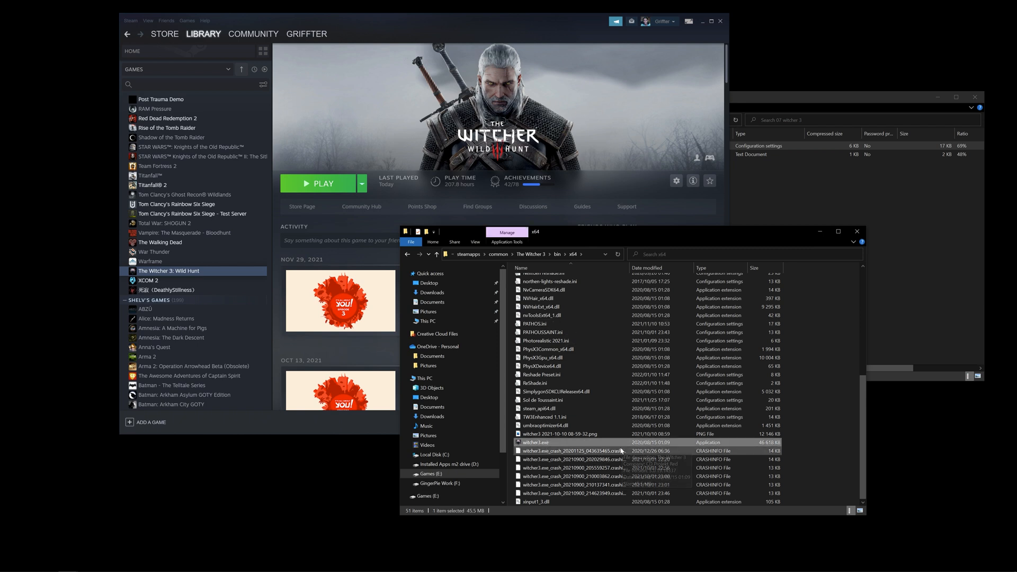
pyautogui.moveTo(534, 442)
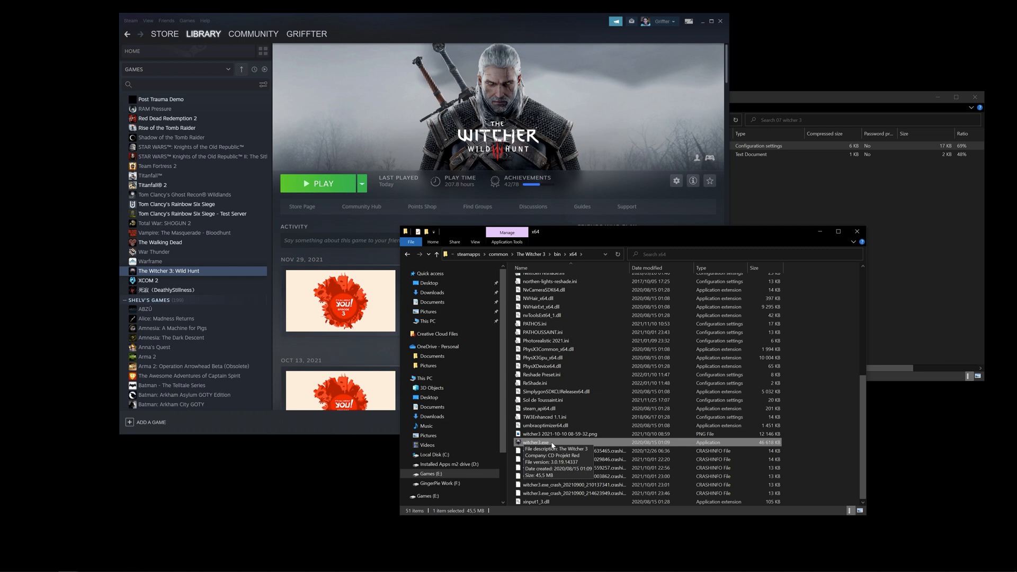
pyautogui.moveTo(563, 446)
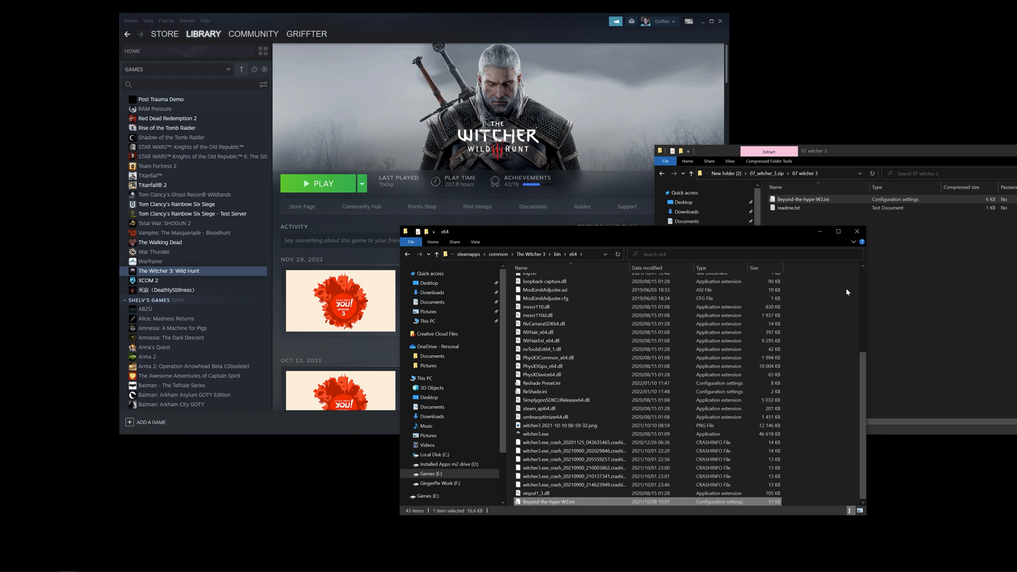
pyautogui.moveTo(721, 248)
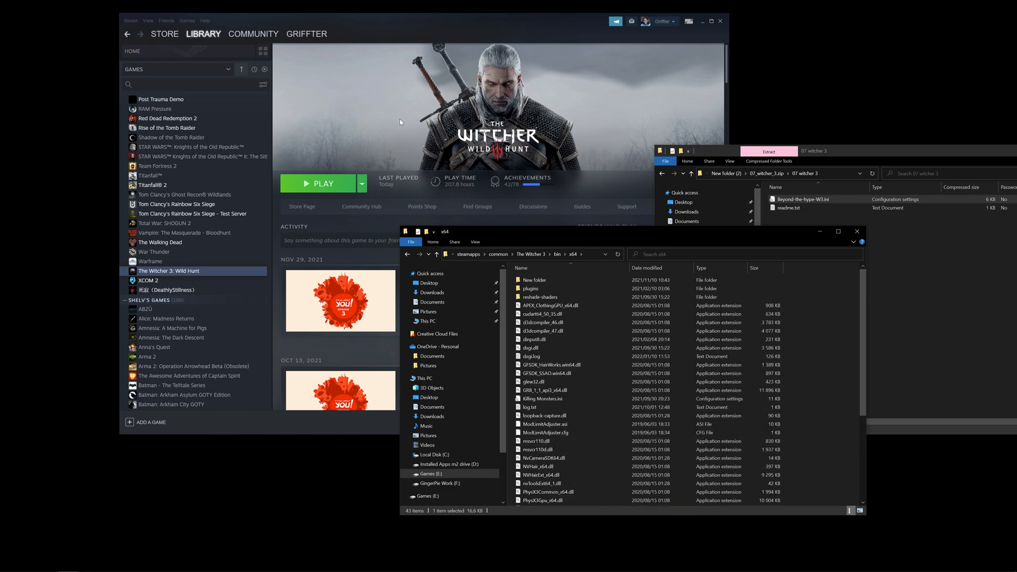
pyautogui.click(322, 184)
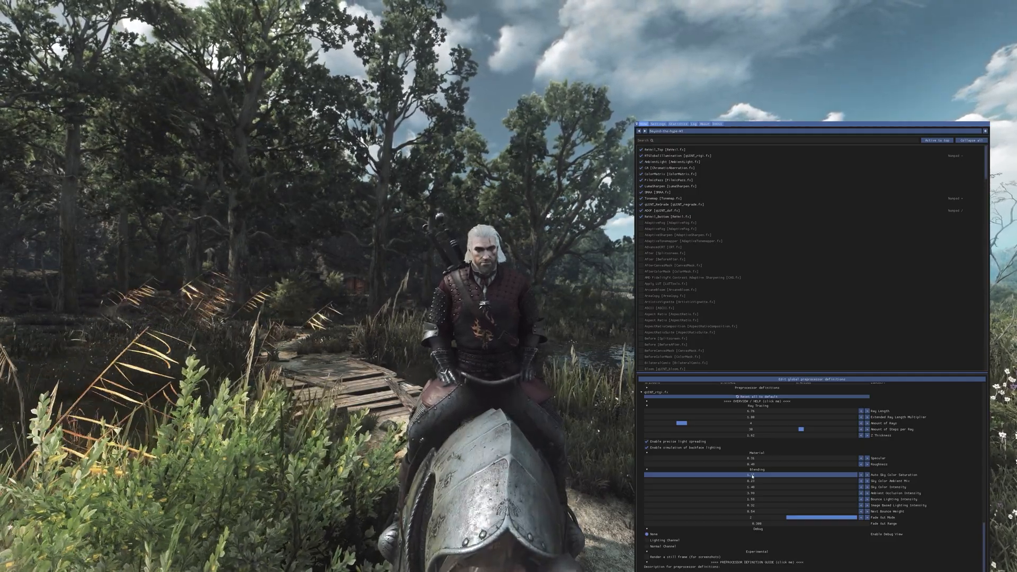
# Step: Drag an RTGI slider to the right while watching the forest scene
pyautogui.moveTo(752, 475); pyautogui.dragTo(791, 476)
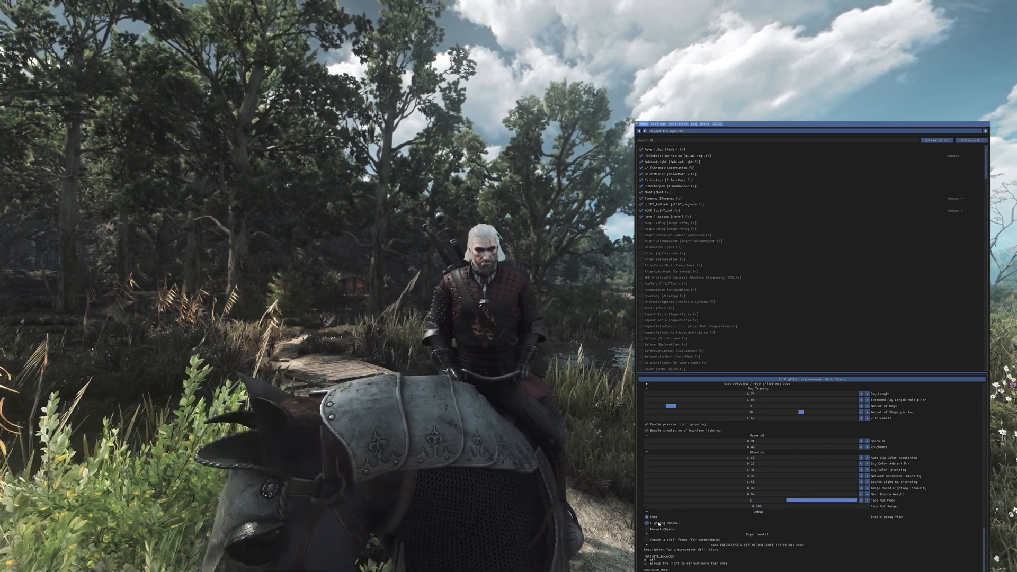
# Step: Set RTGI Debug to Lighting Channel and move the ReShade window to the right
pyautogui.click(648, 523)
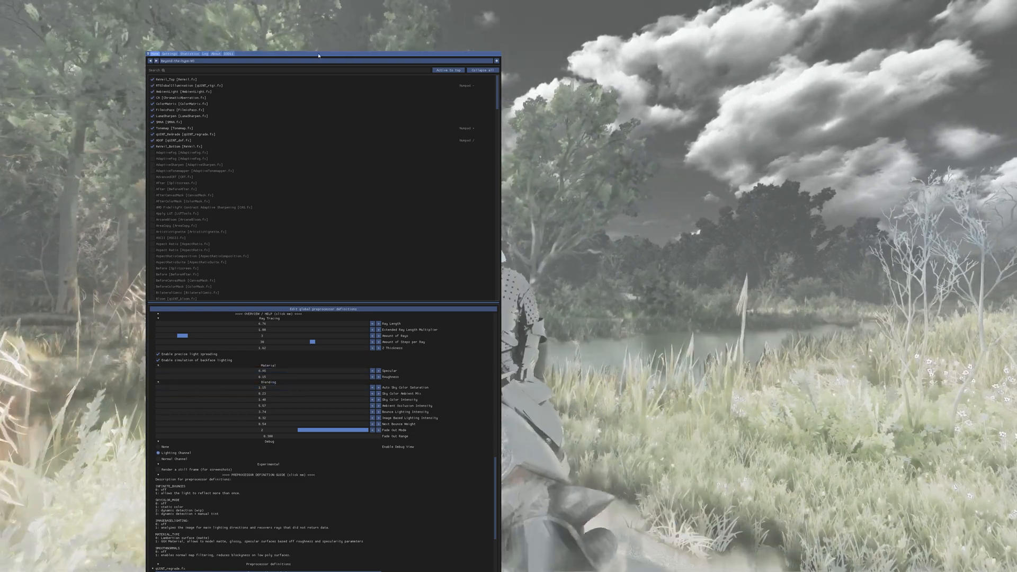
pyautogui.moveTo(317, 55); pyautogui.dragTo(843, 26)
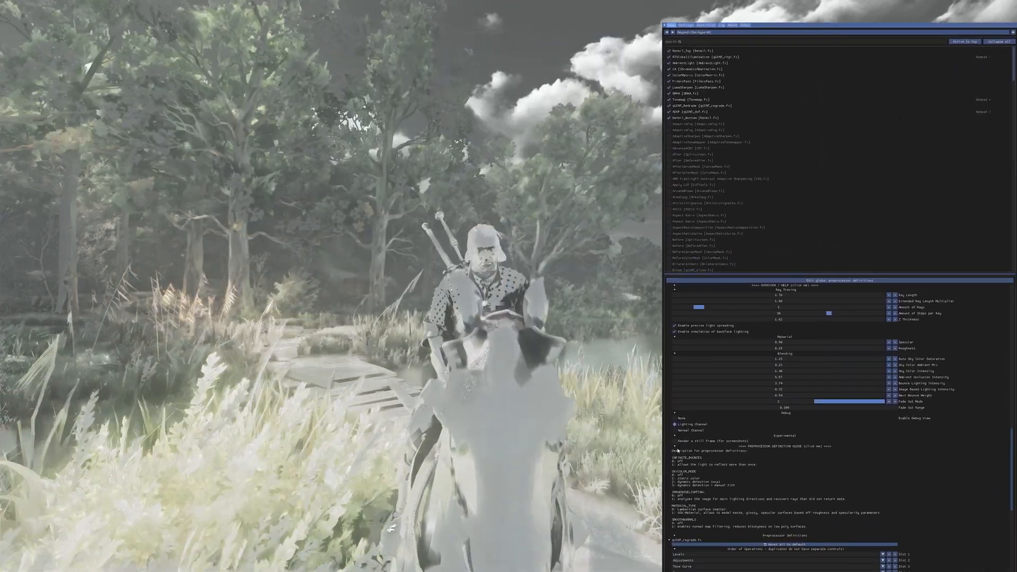